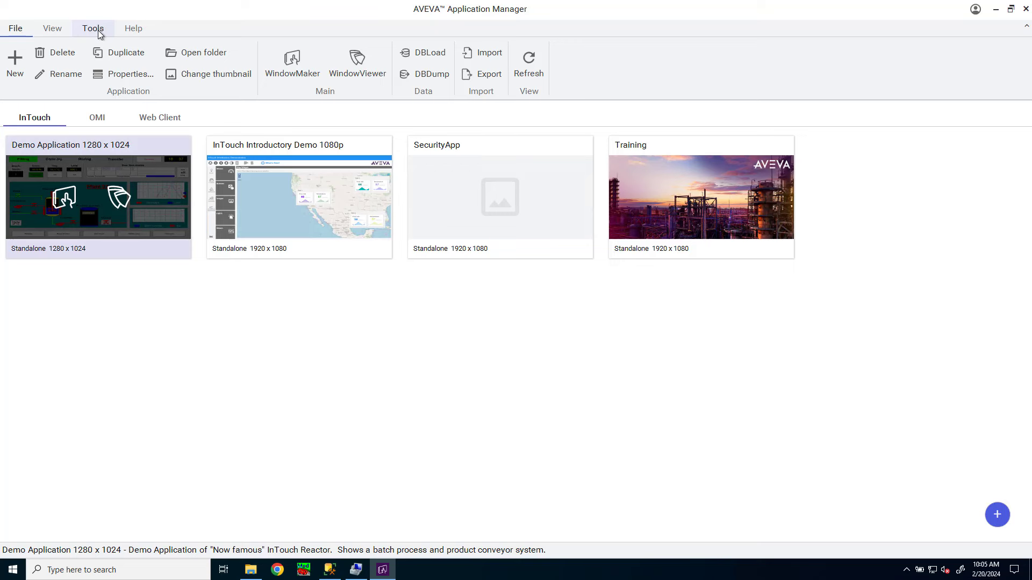
Open Credential Manager from Tools to view RegularAccess (domain cloud, user student)
{"action": "left_click", "coordinate": [92, 27]}
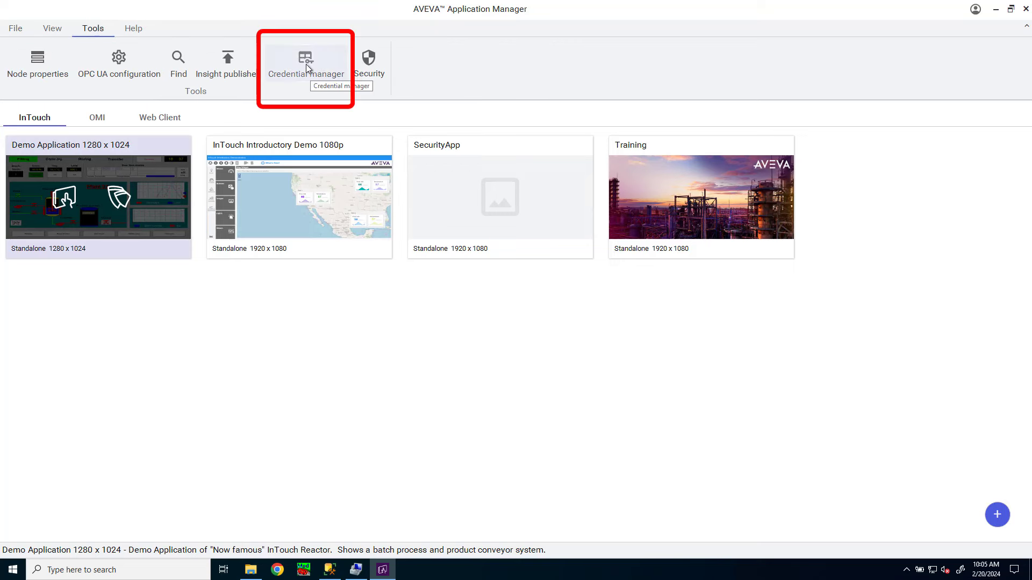
{"action": "left_click", "coordinate": [305, 59]}
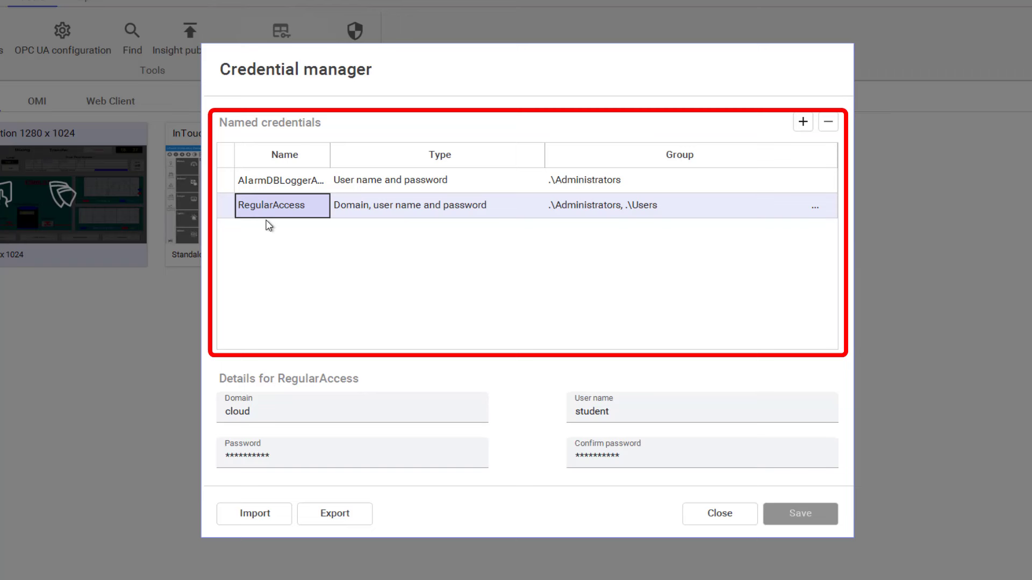
{"action": "mouse_move", "coordinate": [340, 262]}
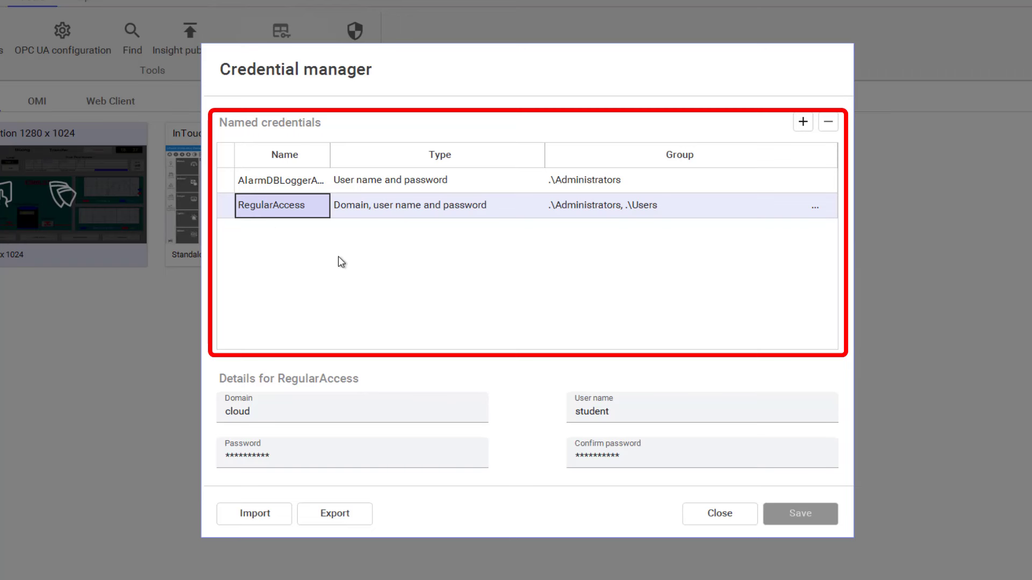
{"action": "mouse_move", "coordinate": [440, 237]}
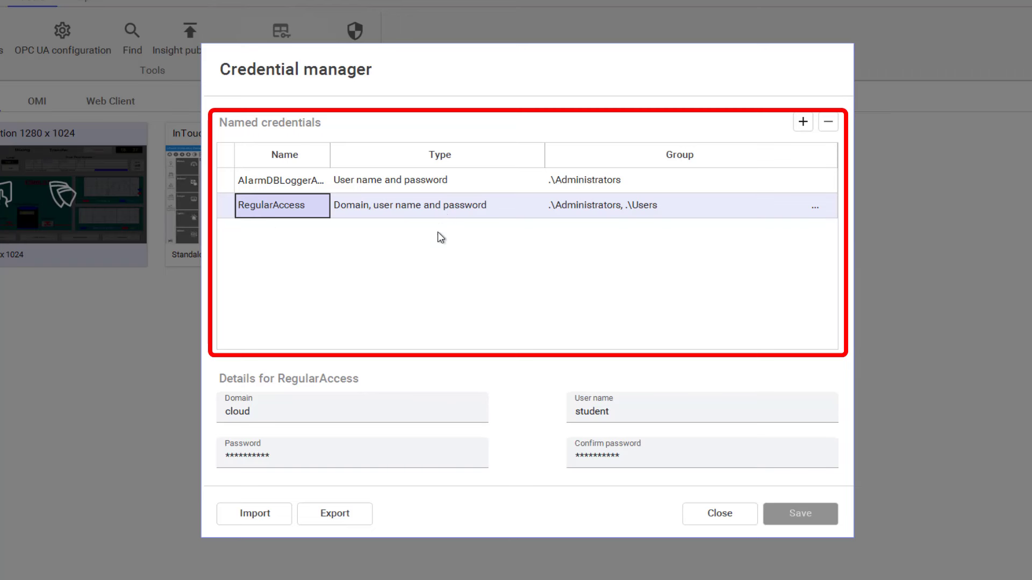
{"action": "mouse_move", "coordinate": [594, 210]}
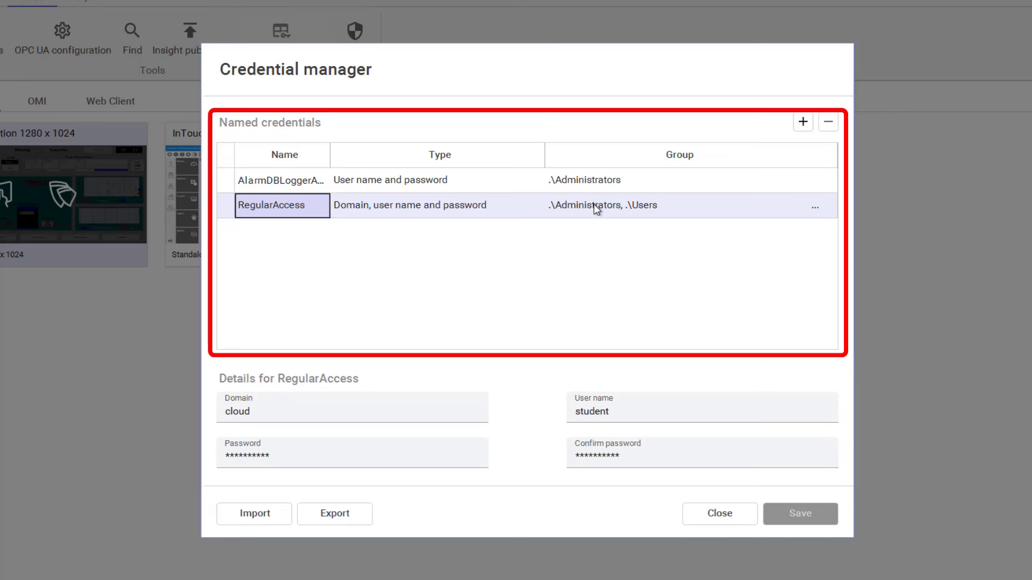
{"action": "mouse_move", "coordinate": [276, 361]}
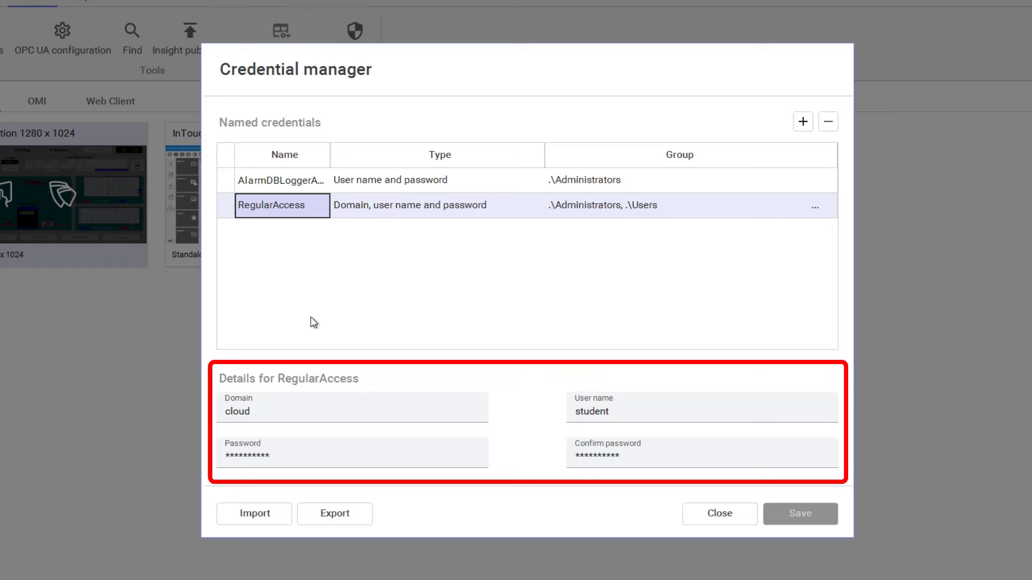
{"action": "mouse_move", "coordinate": [363, 284]}
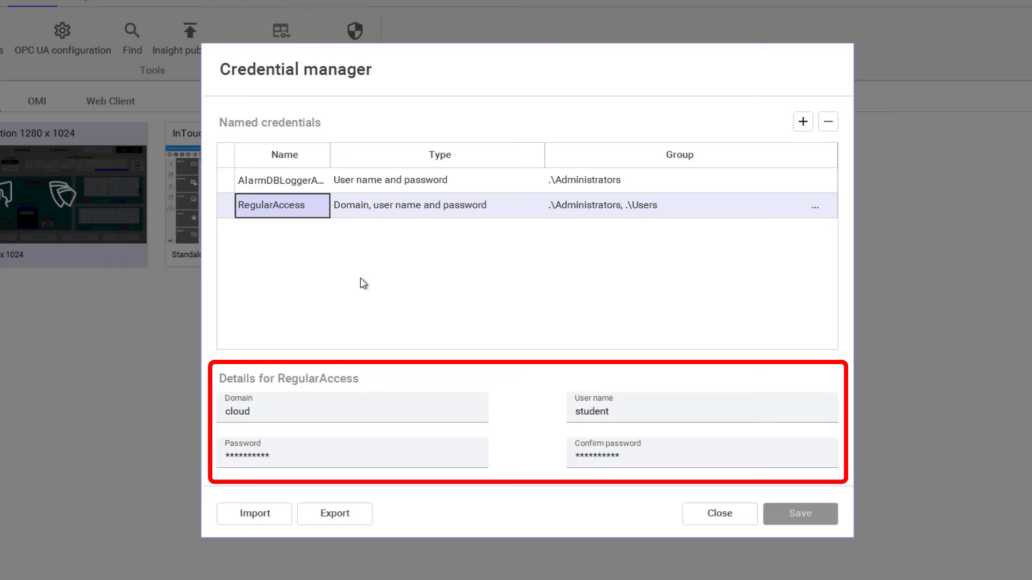
{"action": "mouse_move", "coordinate": [355, 309]}
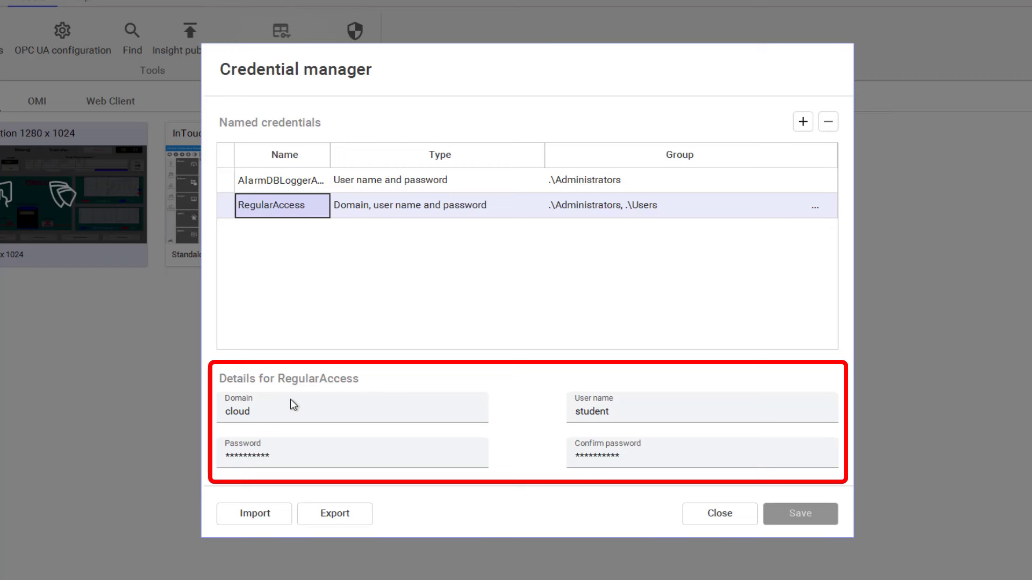
{"action": "mouse_move", "coordinate": [355, 441]}
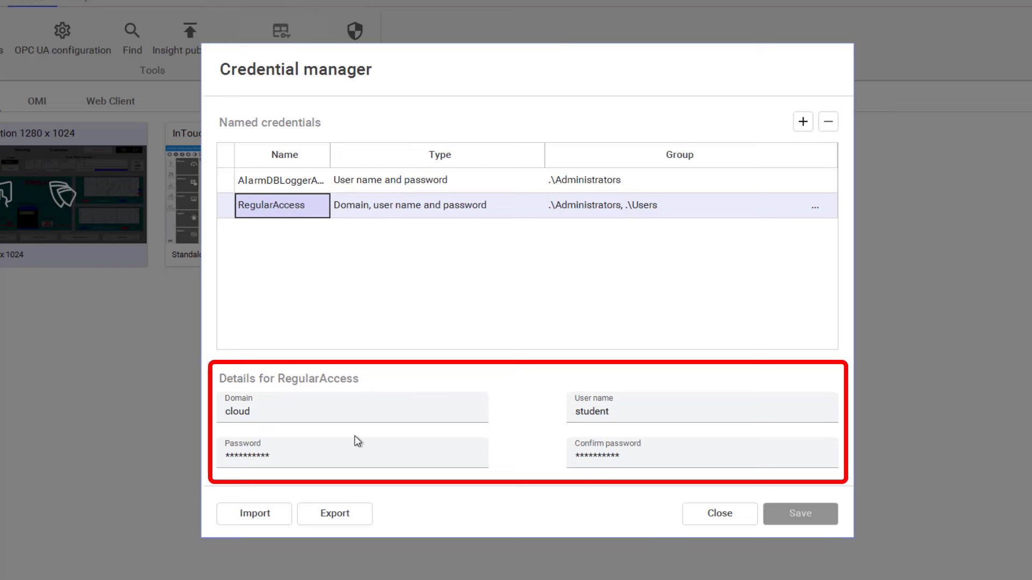
{"action": "mouse_move", "coordinate": [606, 248]}
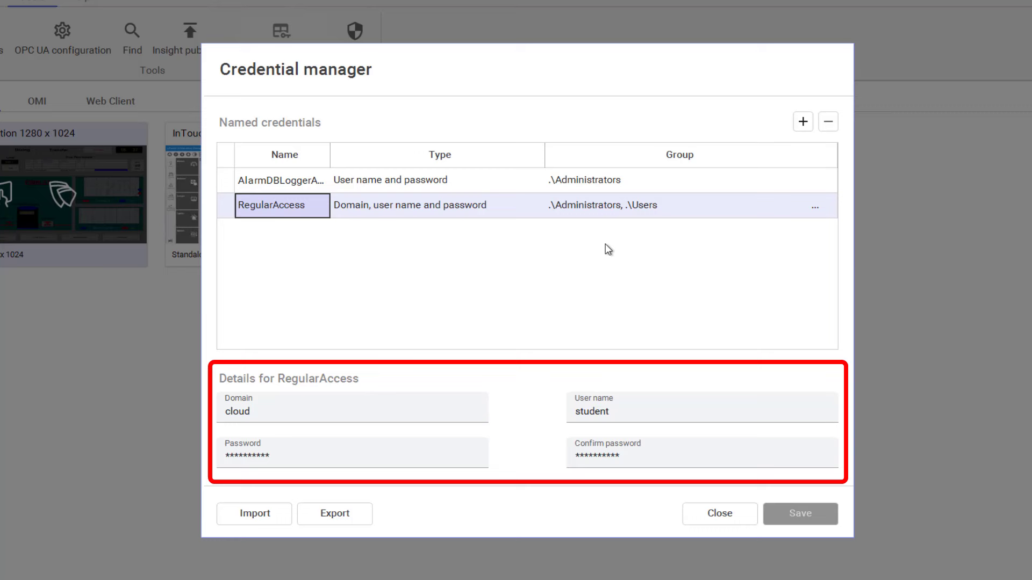
{"action": "mouse_move", "coordinate": [574, 264]}
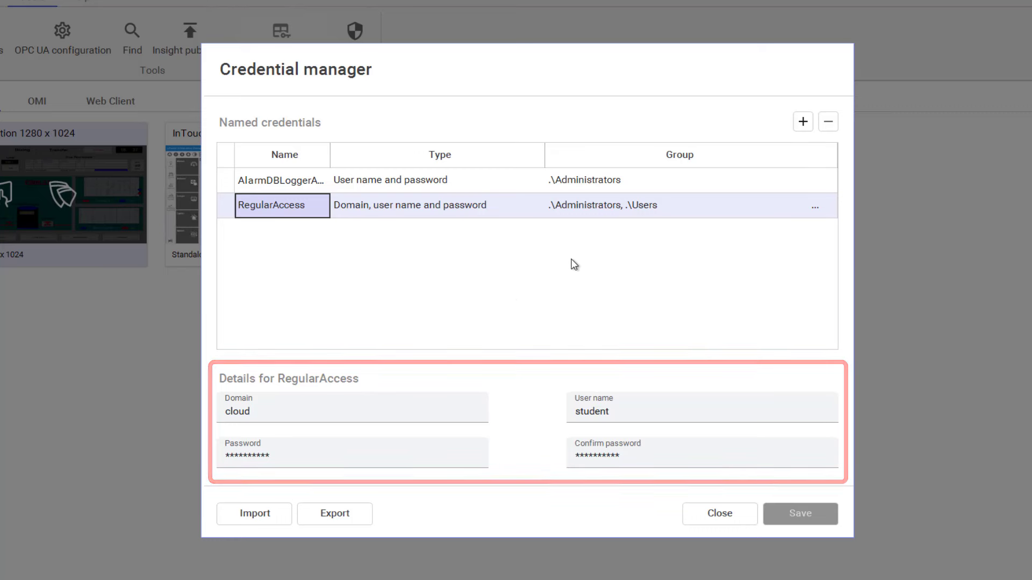
{"action": "mouse_move", "coordinate": [403, 511]}
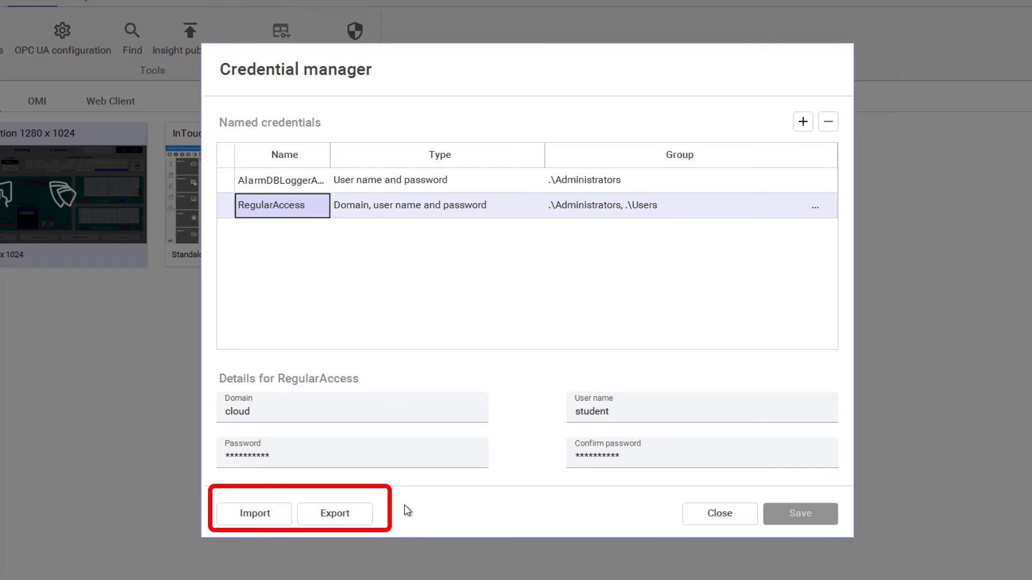
{"action": "mouse_move", "coordinate": [301, 191]}
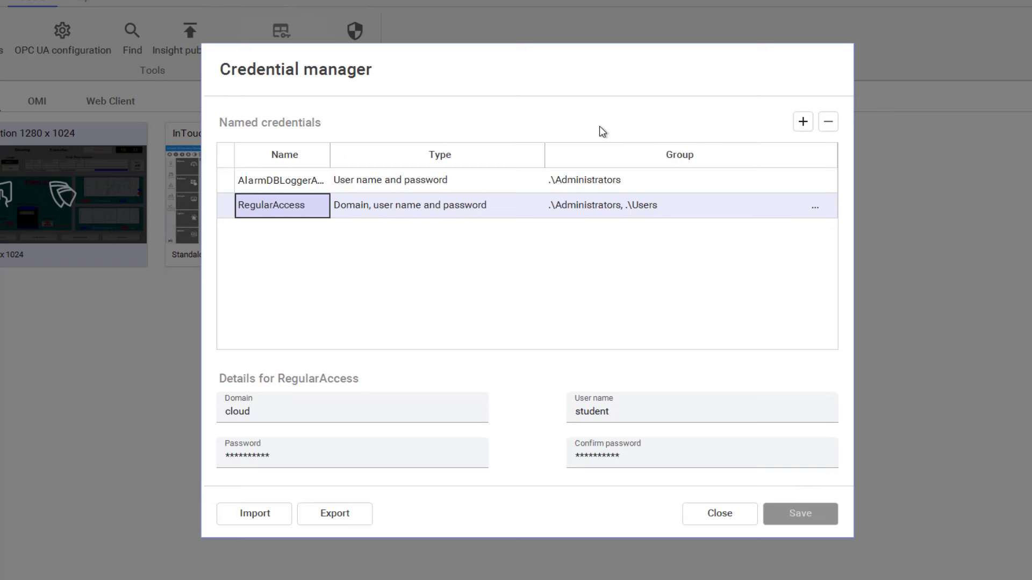
{"action": "mouse_move", "coordinate": [606, 126]}
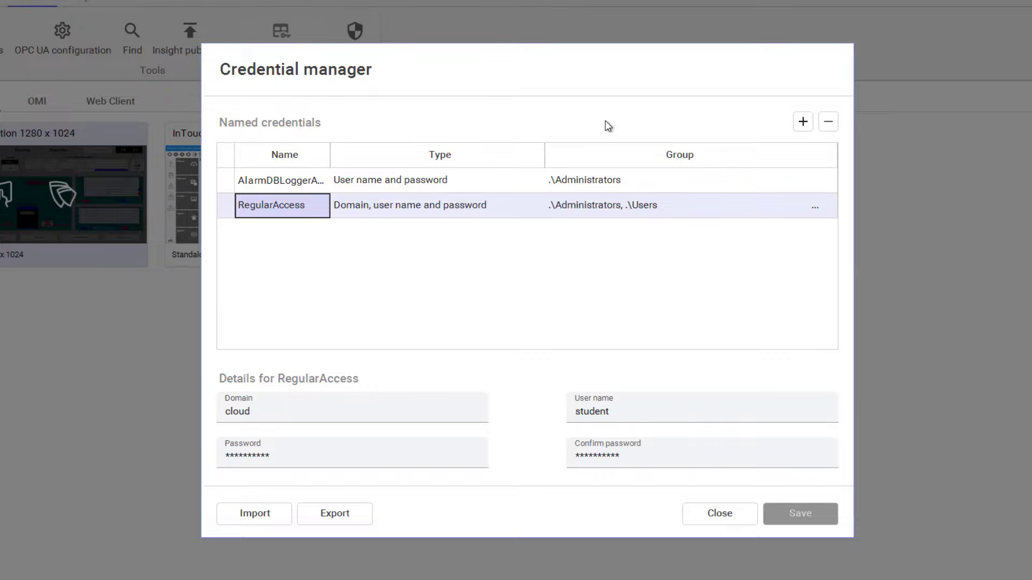
Set the AlarmClient's alarm mode to Historical Alarms in its animation settings
{"action": "left_click", "coordinate": [718, 513]}
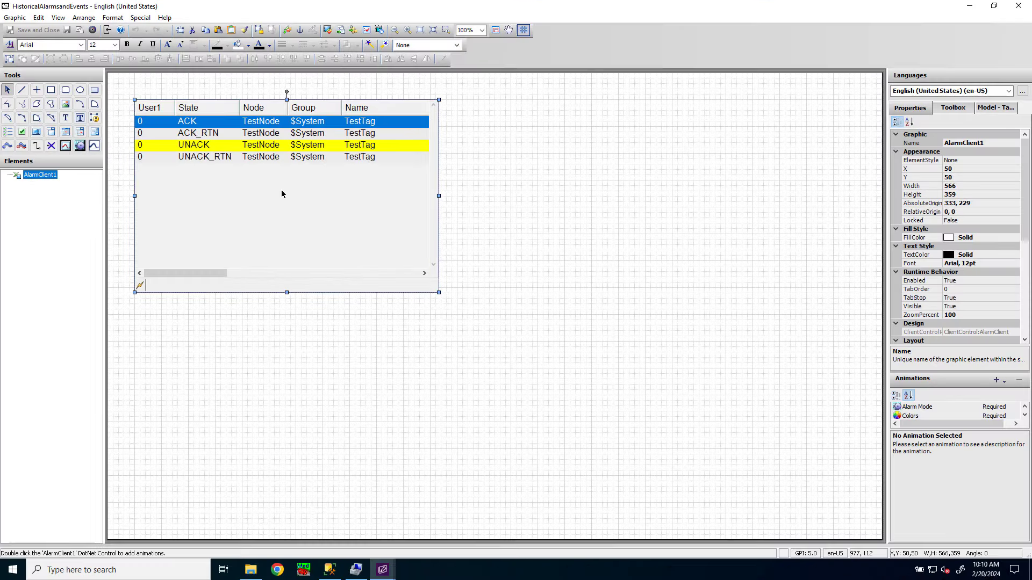
{"action": "mouse_move", "coordinate": [273, 191]}
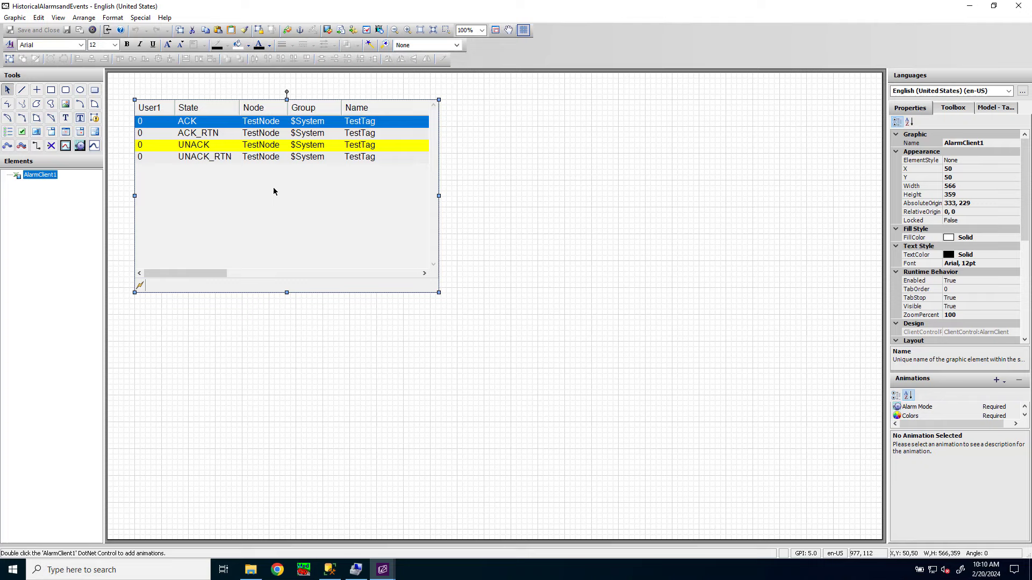
{"action": "double_click", "coordinate": [273, 192]}
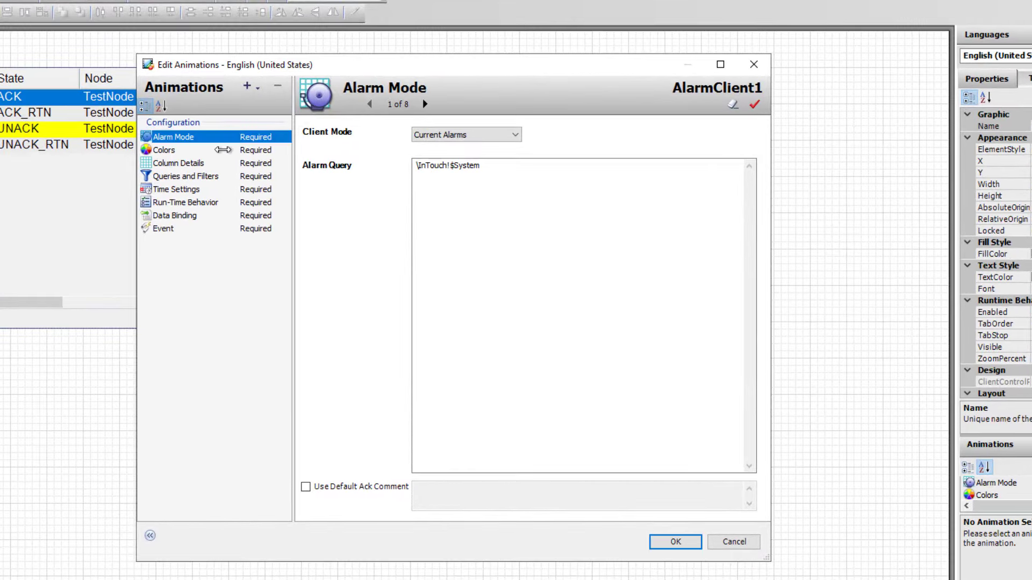
{"action": "left_click", "coordinate": [466, 134]}
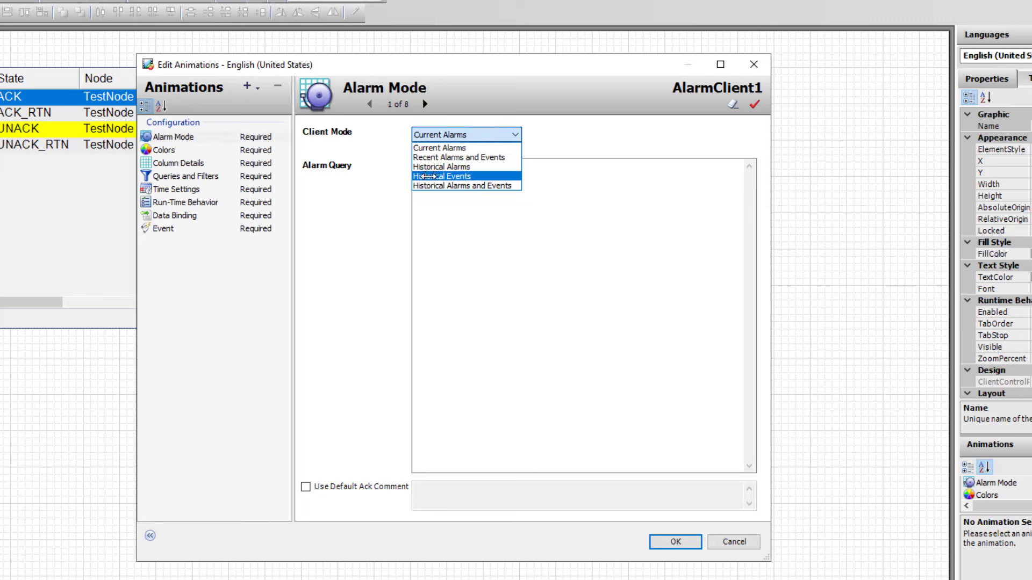
{"action": "left_click", "coordinate": [443, 167]}
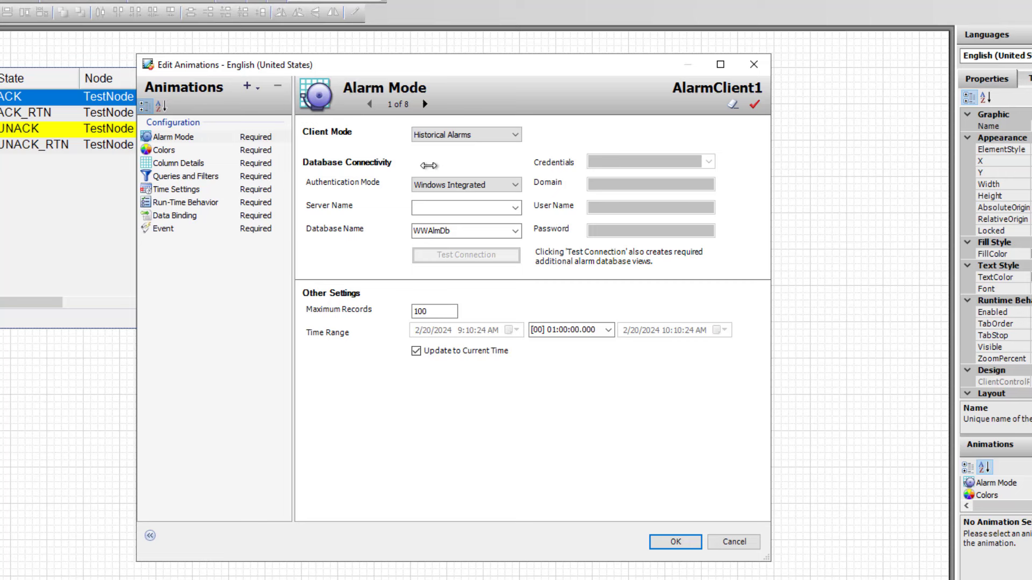
{"action": "mouse_move", "coordinate": [503, 160]}
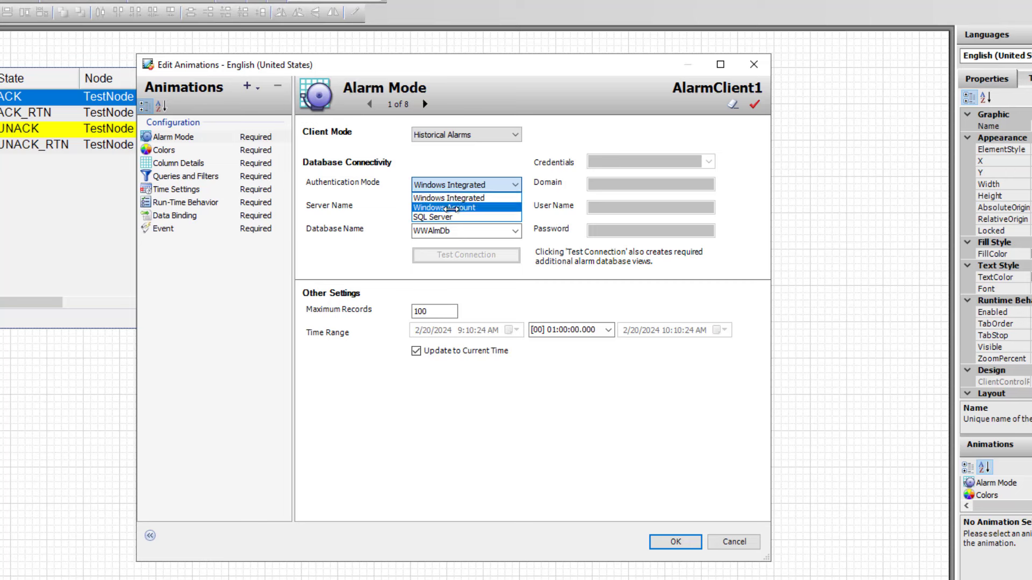
Use Windows Account authentication with the RegularAccess named credential
{"action": "left_click", "coordinate": [450, 207]}
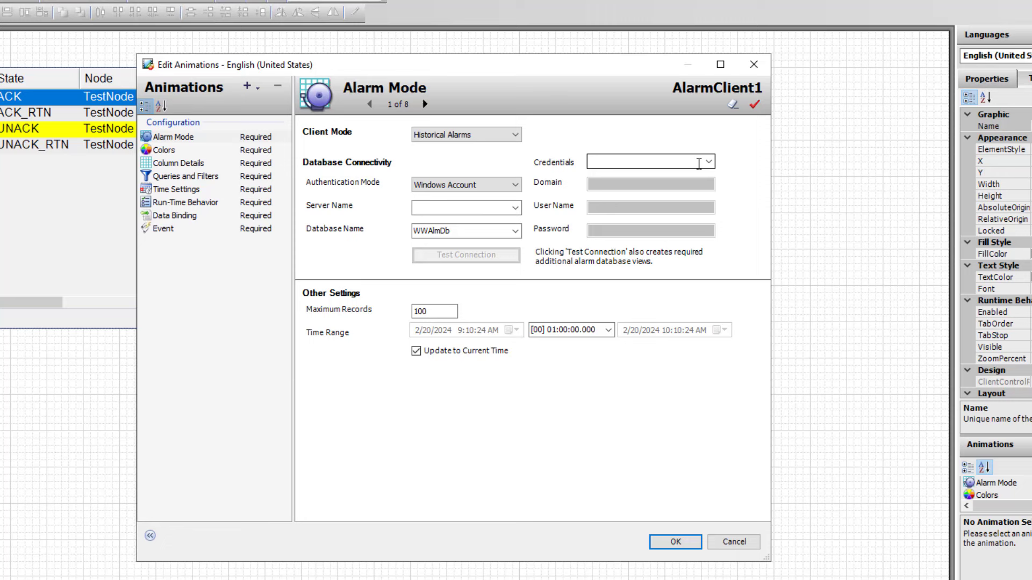
{"action": "left_click", "coordinate": [708, 161]}
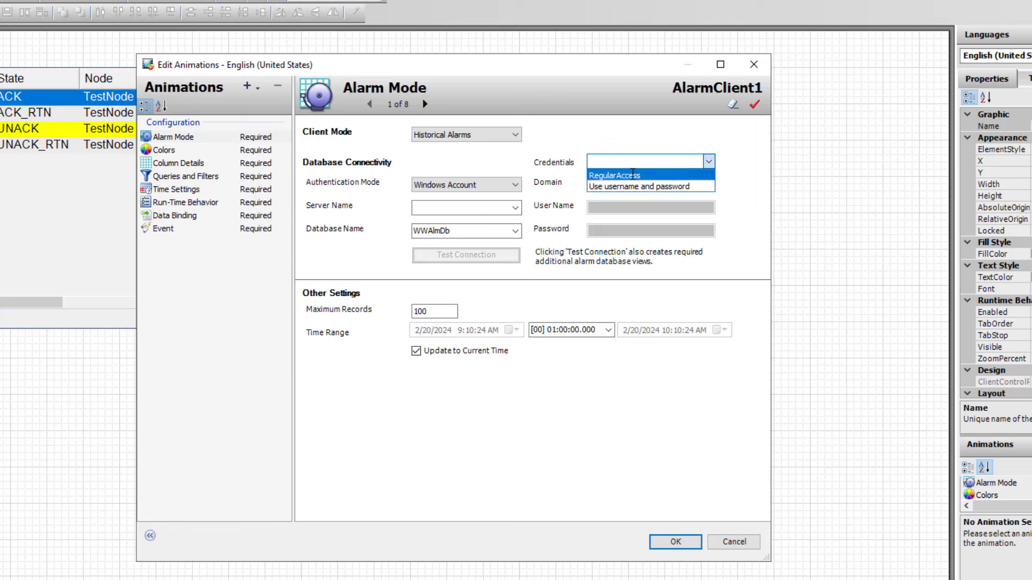
{"action": "left_click", "coordinate": [614, 175]}
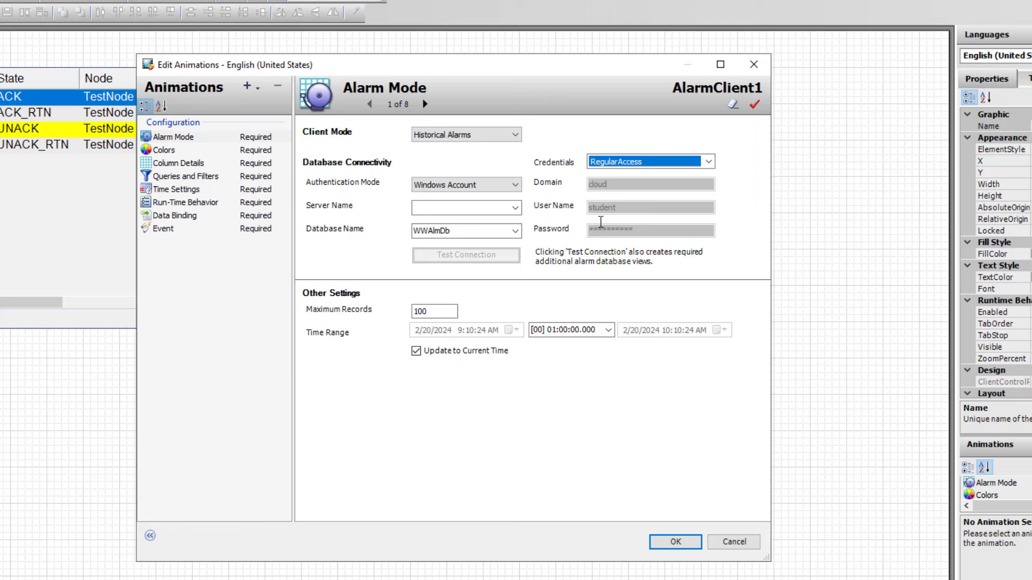
{"action": "mouse_move", "coordinate": [563, 199]}
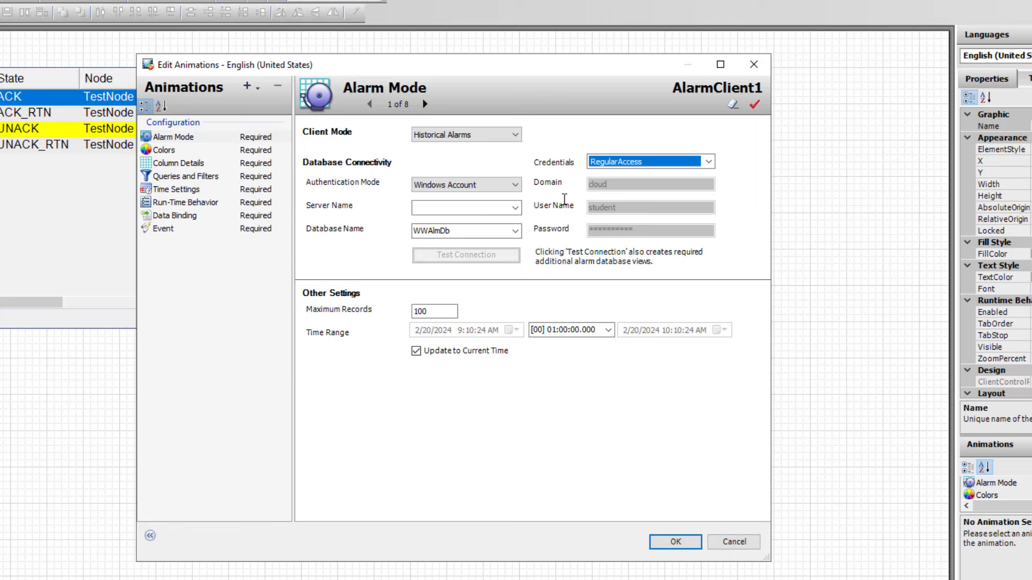
Switch the alarm client to SQL Server authentication using the AlarmDBLoggerAccess credential
{"action": "left_click", "coordinate": [466, 184]}
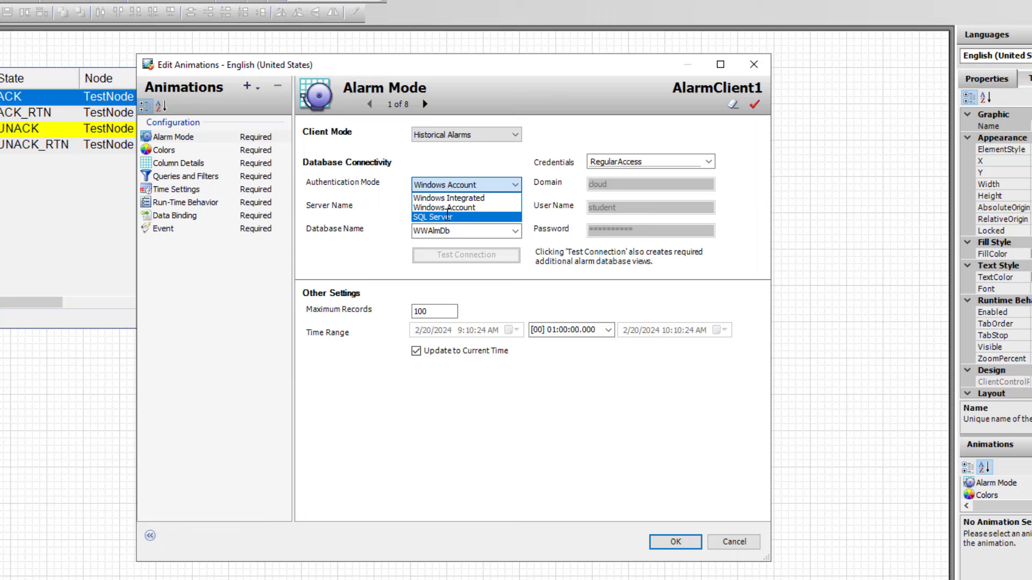
{"action": "left_click", "coordinate": [430, 217]}
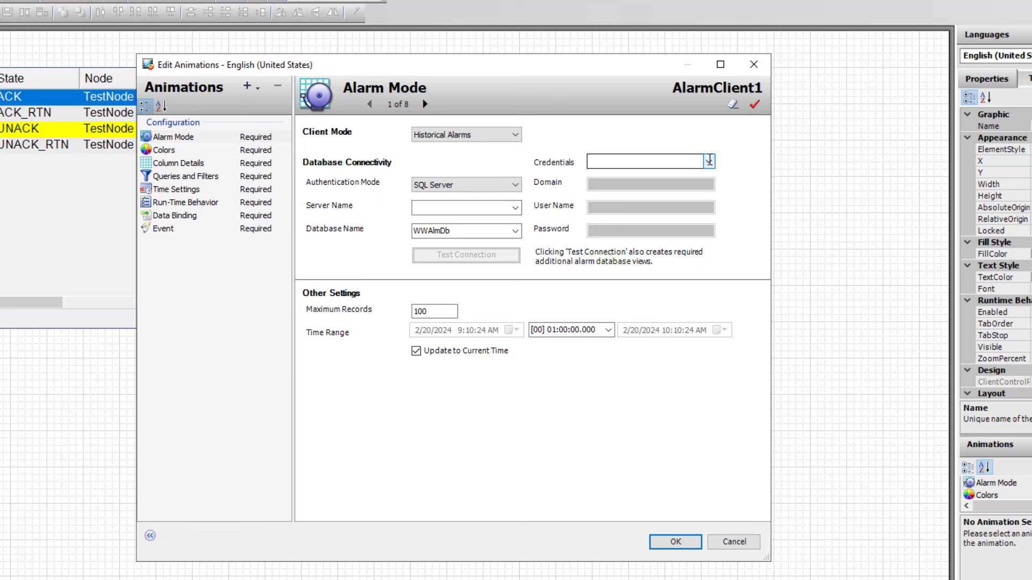
{"action": "left_click", "coordinate": [707, 161]}
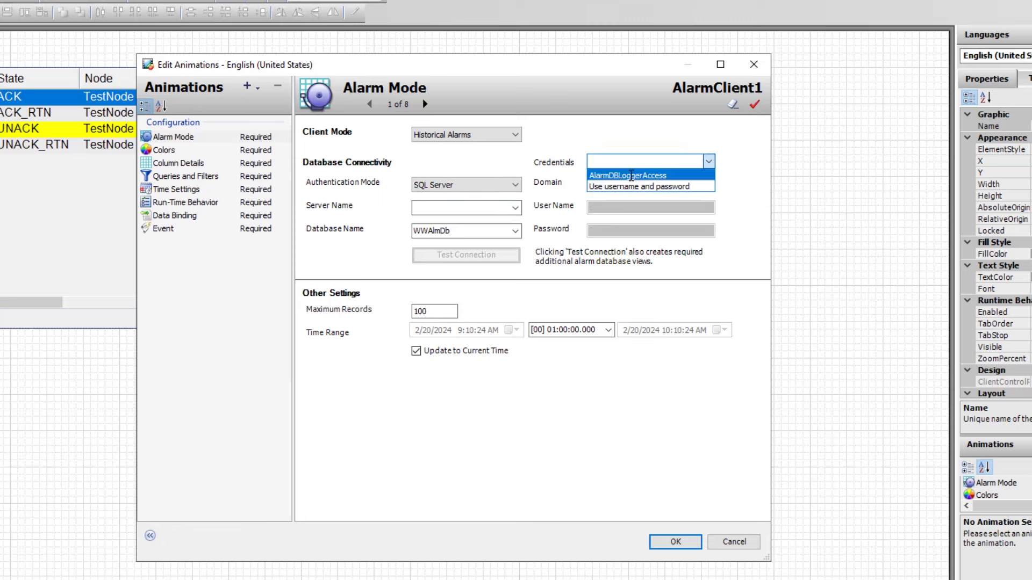
{"action": "left_click", "coordinate": [628, 175]}
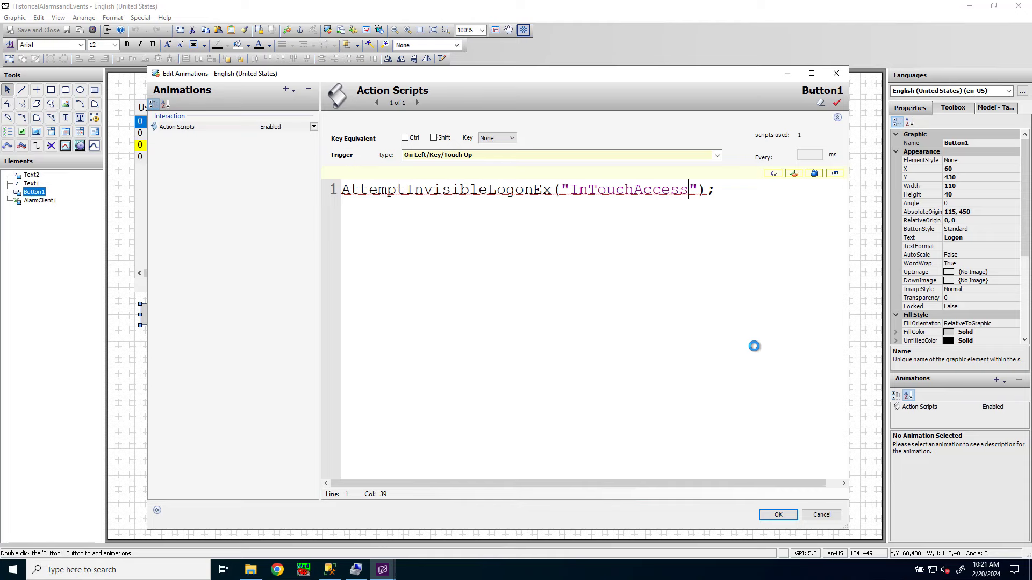
{"action": "left_click", "coordinate": [777, 514]}
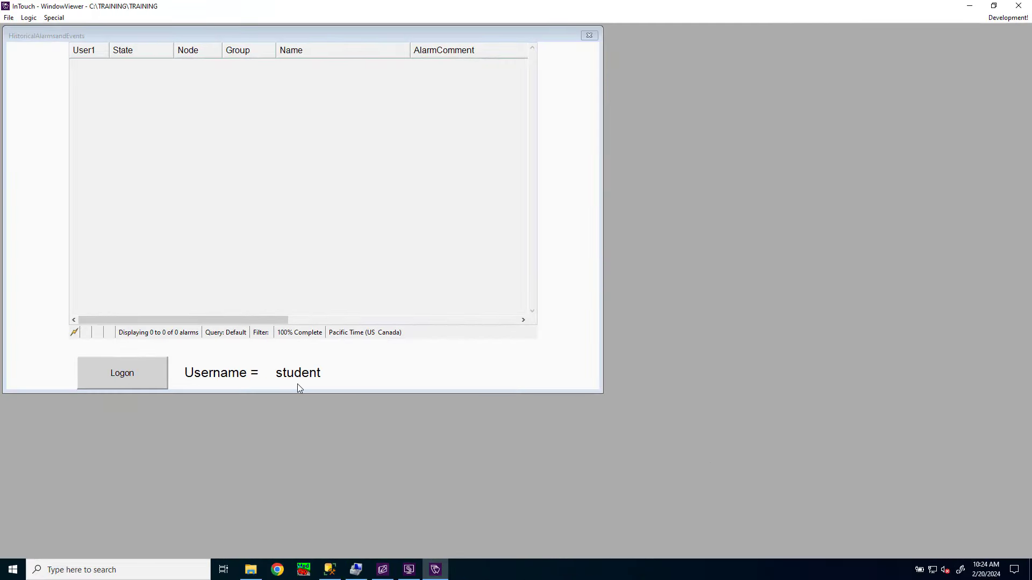
{"action": "mouse_move", "coordinate": [304, 387]}
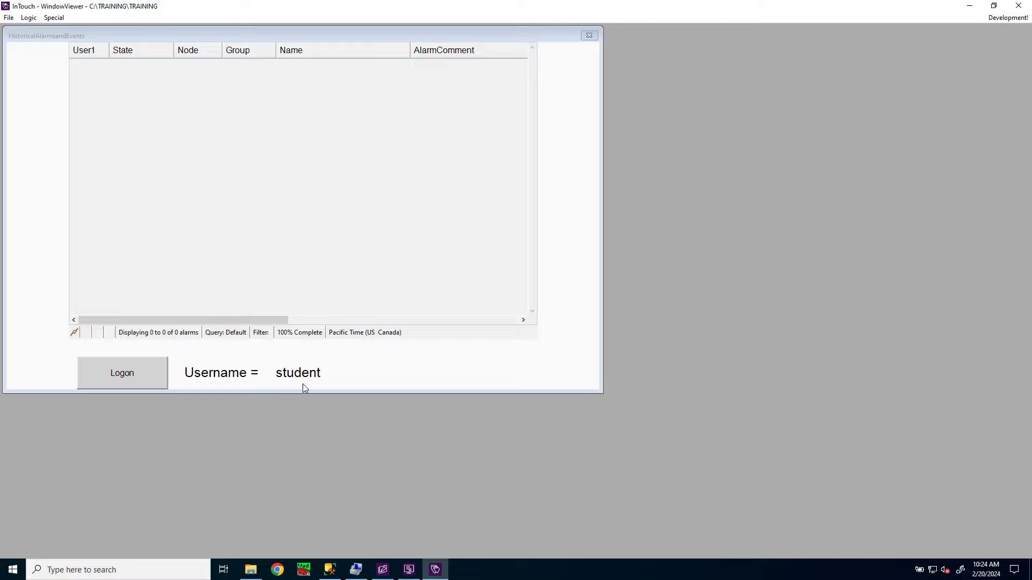
{"action": "mouse_move", "coordinate": [348, 389]}
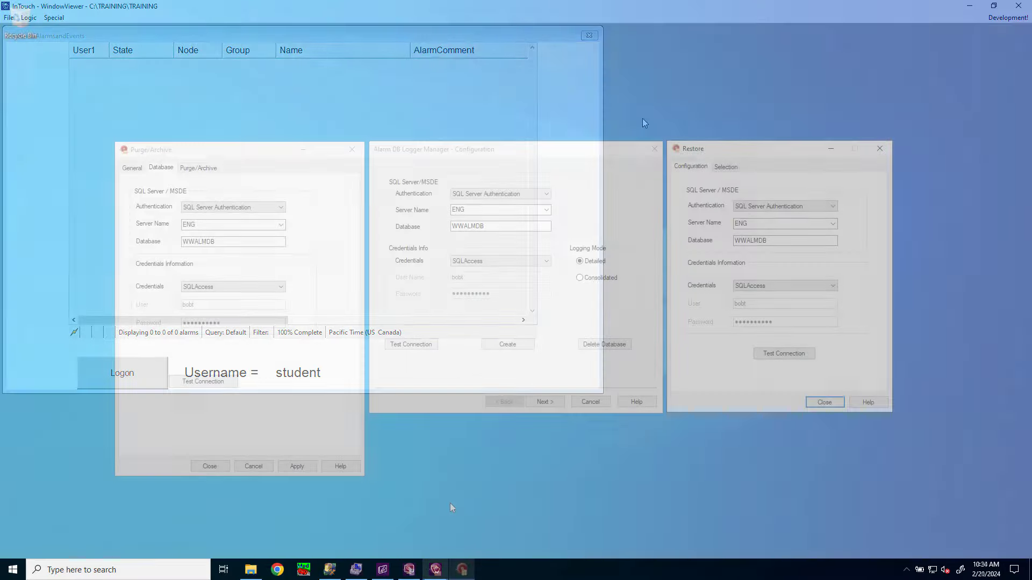
Open Start and expand AVEVA InTouch HMI to reveal Alarm DB Logger Manager
{"action": "left_click", "coordinate": [10, 569]}
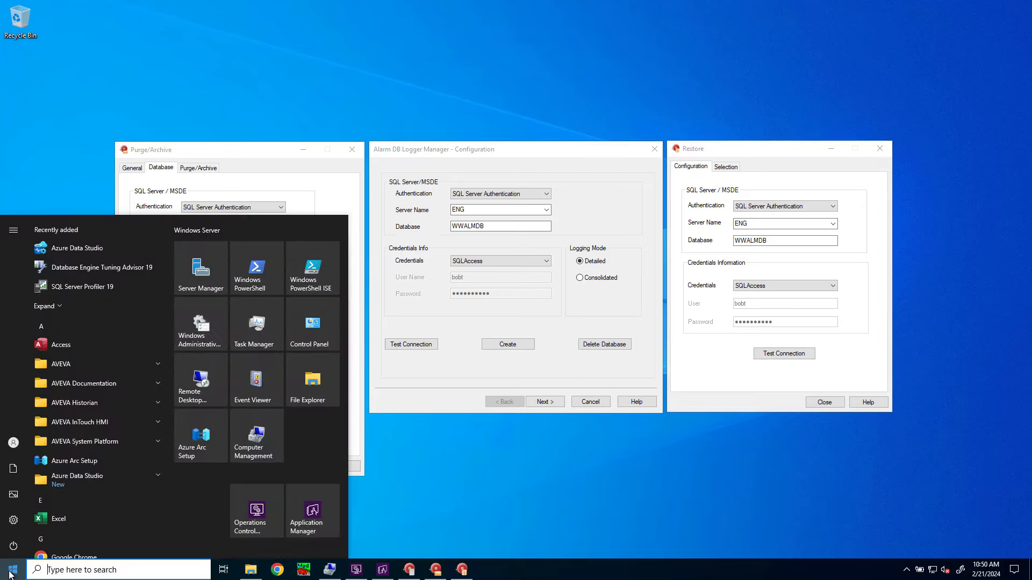
{"action": "mouse_move", "coordinate": [73, 422]}
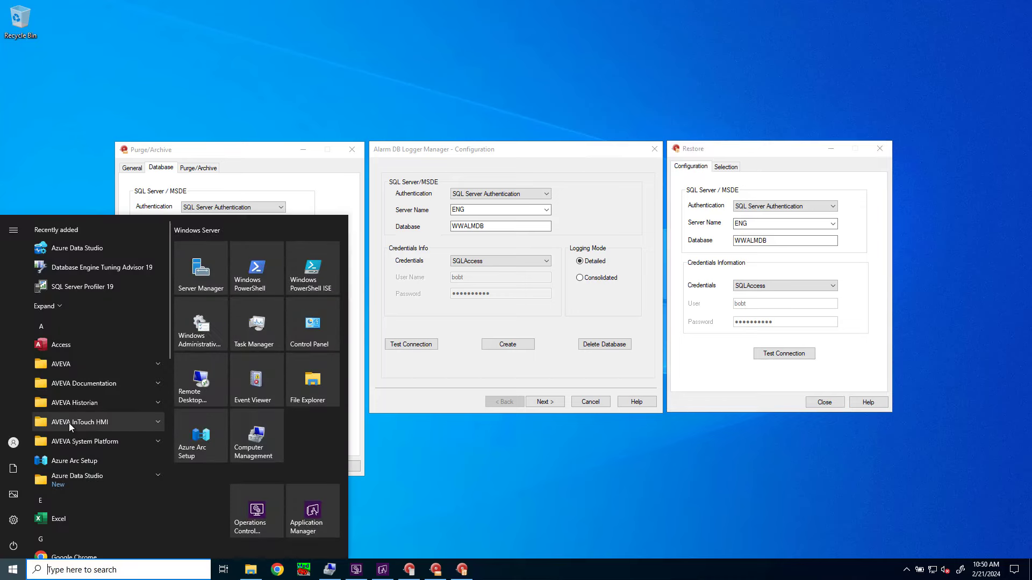
{"action": "left_click", "coordinate": [83, 422]}
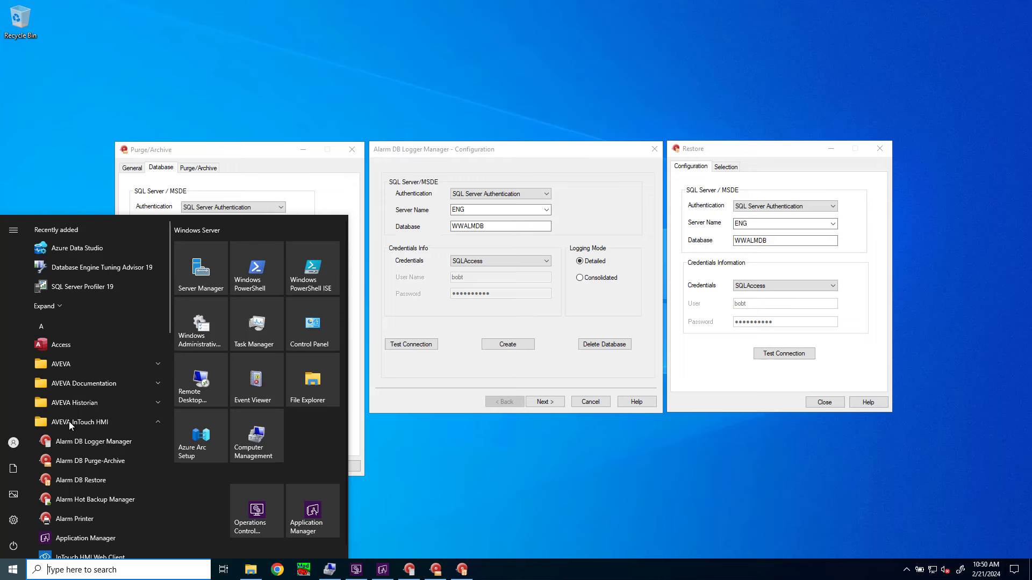
{"action": "mouse_move", "coordinate": [71, 479]}
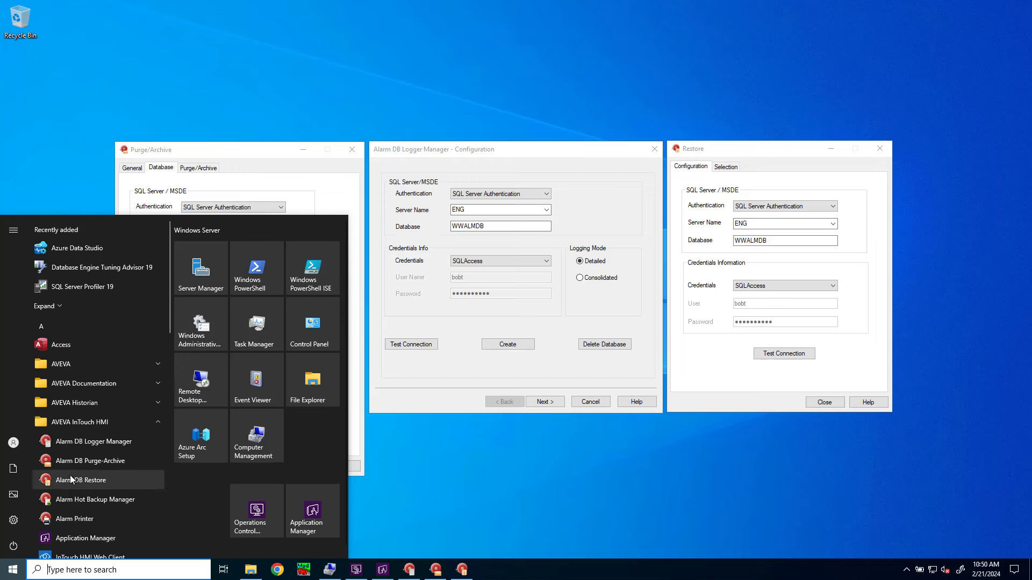
{"action": "mouse_move", "coordinate": [95, 442]}
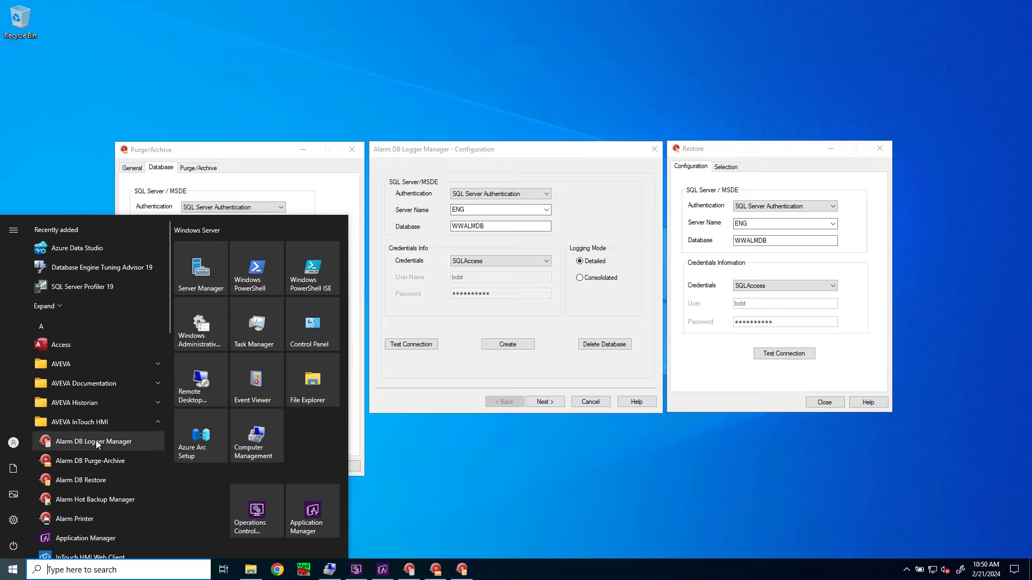
{"action": "mouse_move", "coordinate": [70, 483]}
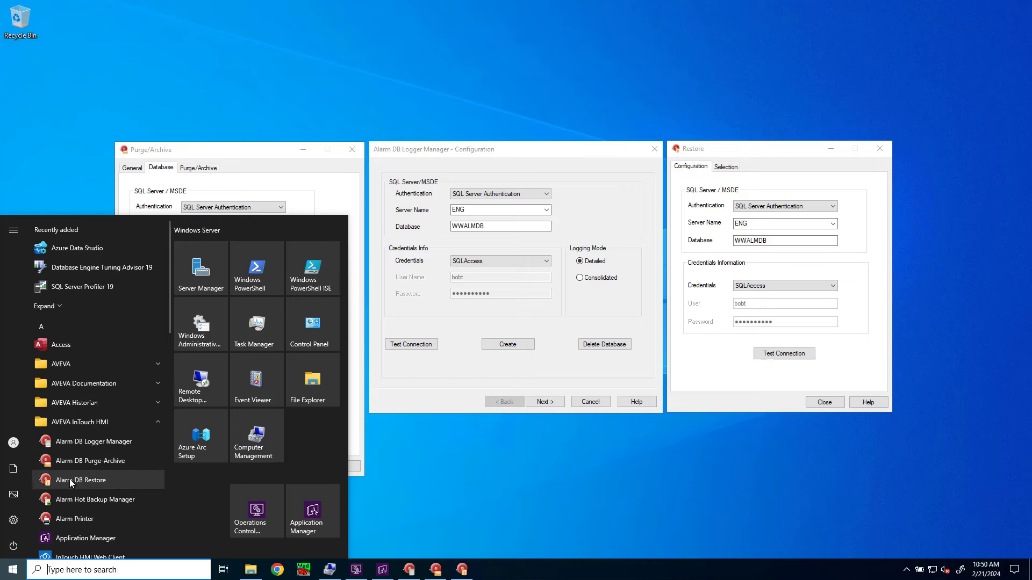